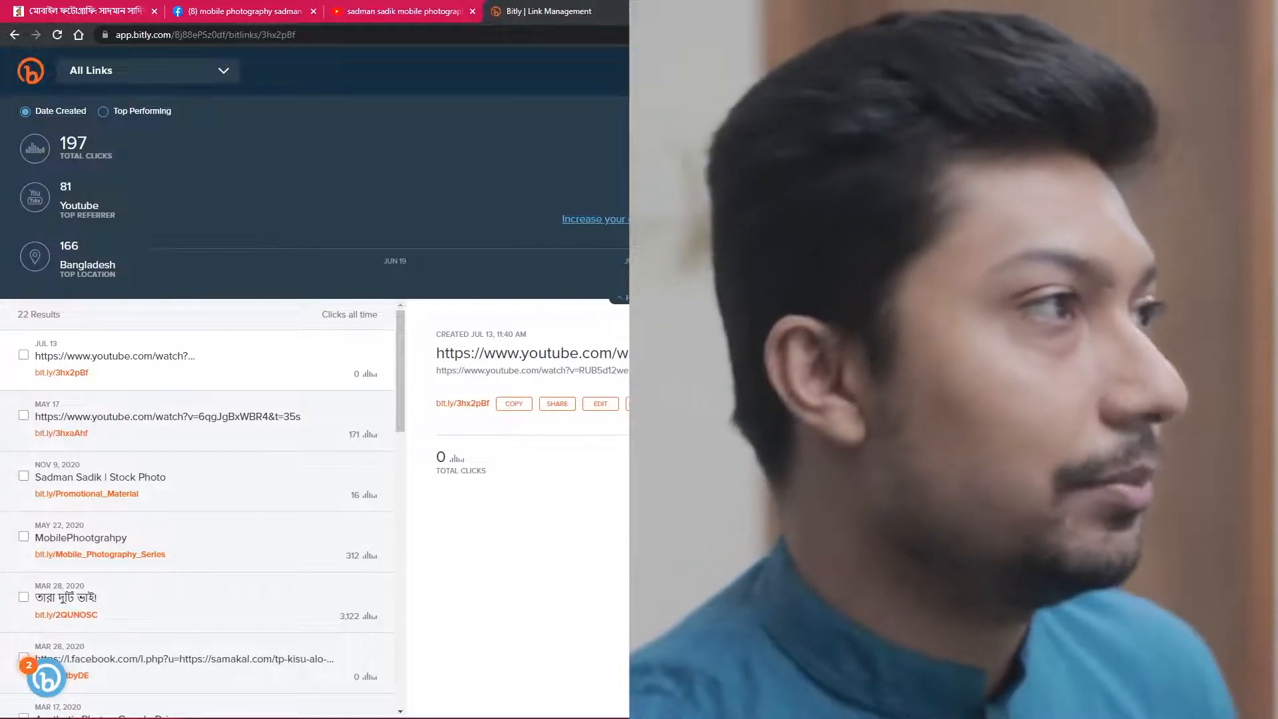
Copy the link address of the Mobile Photography & Videography playlist from the YouTube results.
left_click(400, 10)
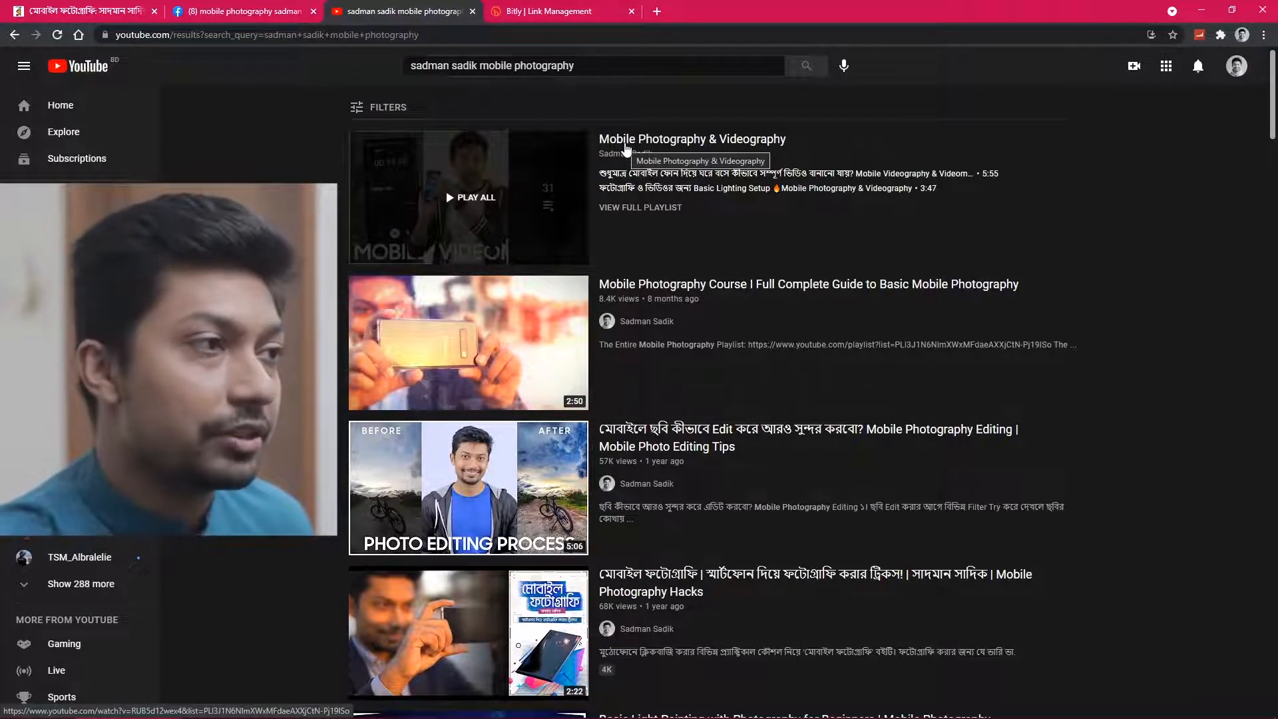
right_click(693, 139)
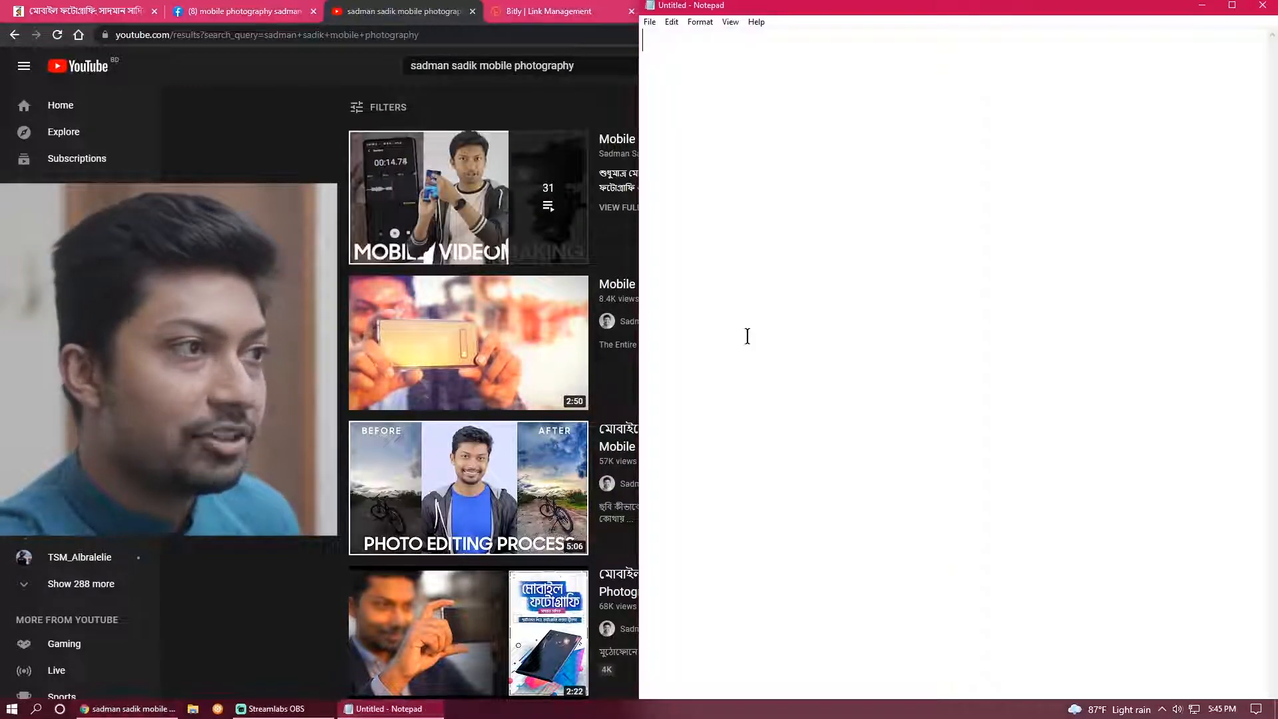
Paste the full playlist URL (watch?v=RUB5d12wex4&list=...) into the blank Notepad note.
type("https://www.youtube.com/watch?v=RUB5d12wex4&list=PLl3J1N6NlmXWxMFdaeAXXjCtN-Pj19lSo")
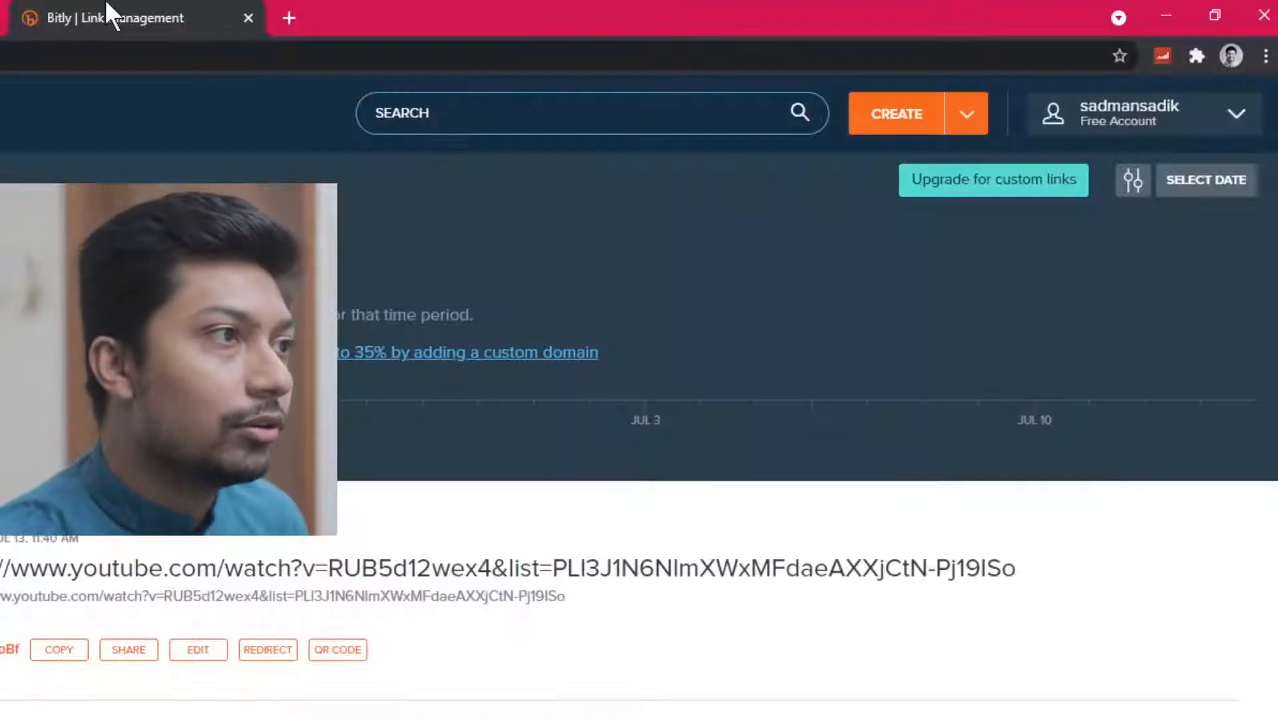
Return to the Bitly link management page showing the new bit.ly/3hx2pBf link.
left_click(896, 114)
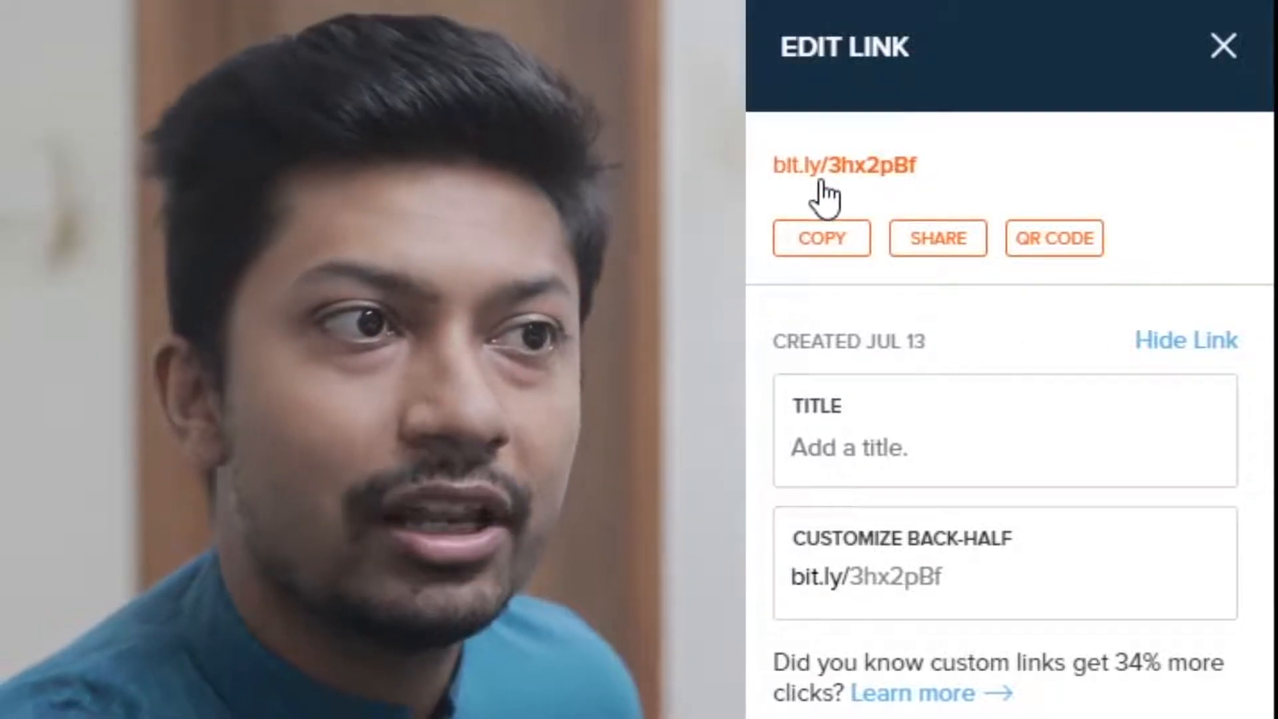
mouse_move(827, 196)
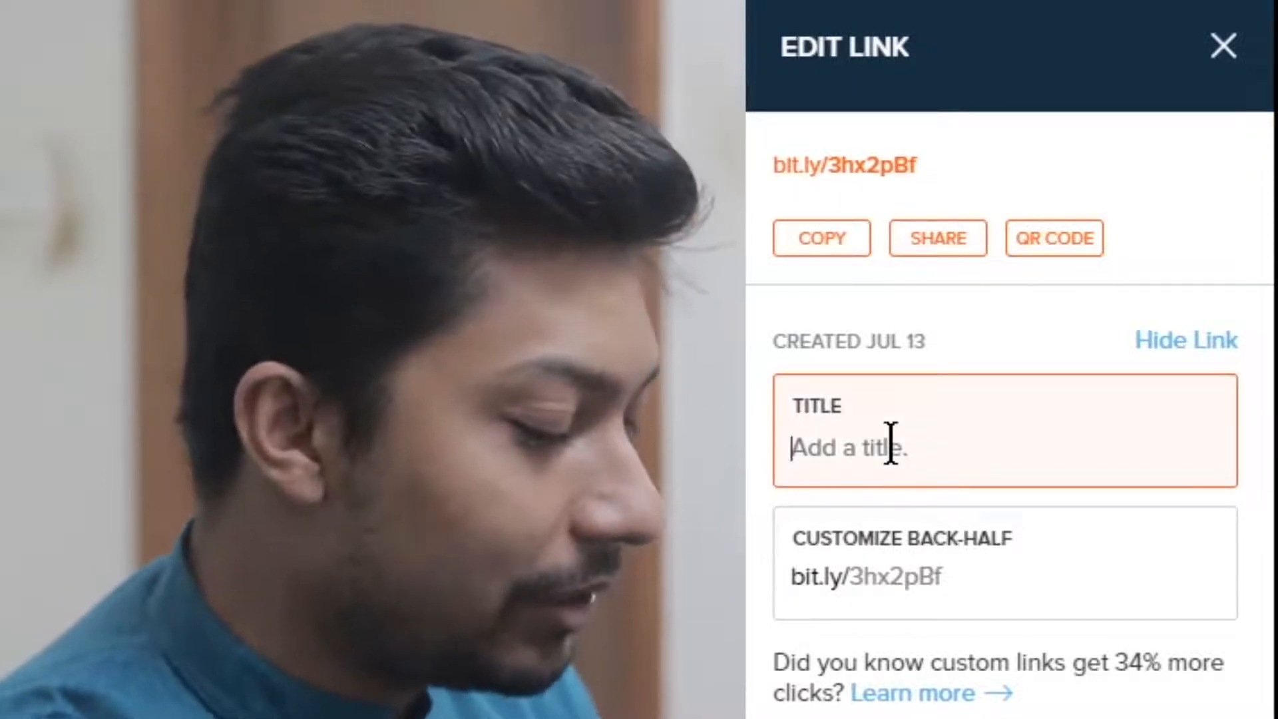
Title the bit.ly/3hx2pBf link 'Playlists', save it and return to the dashboard.
type("Playlist")
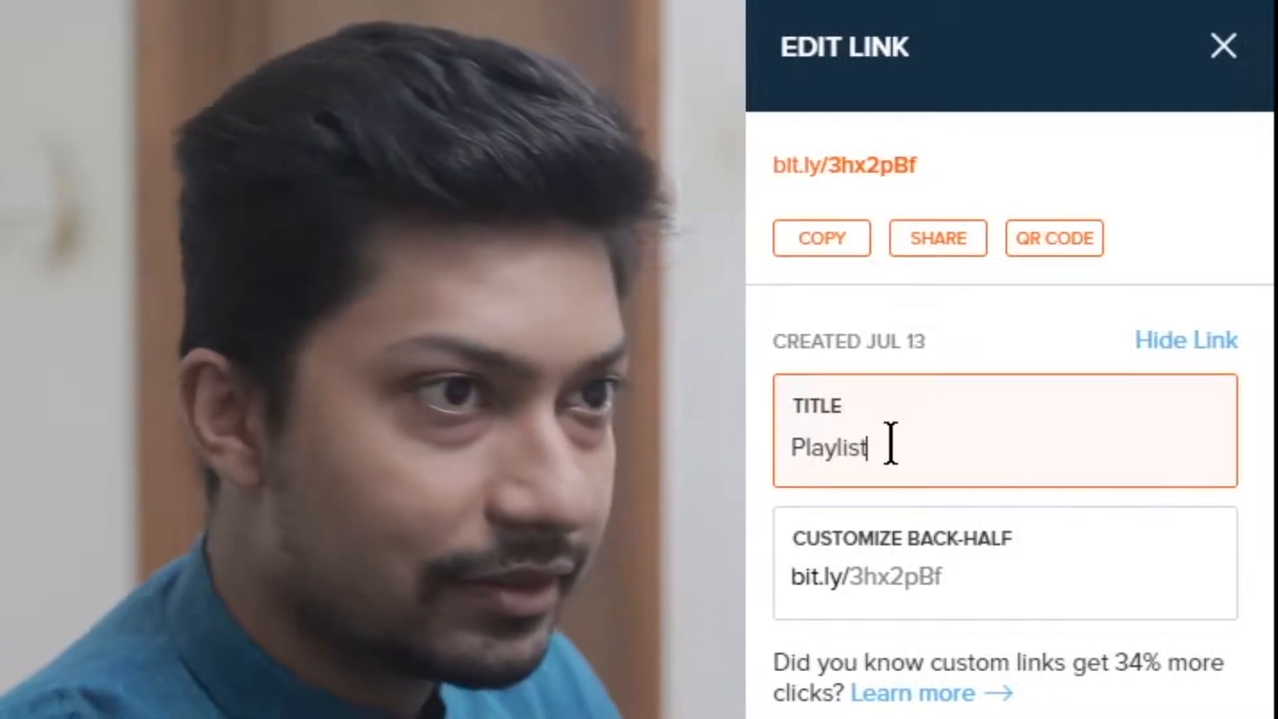
type("s")
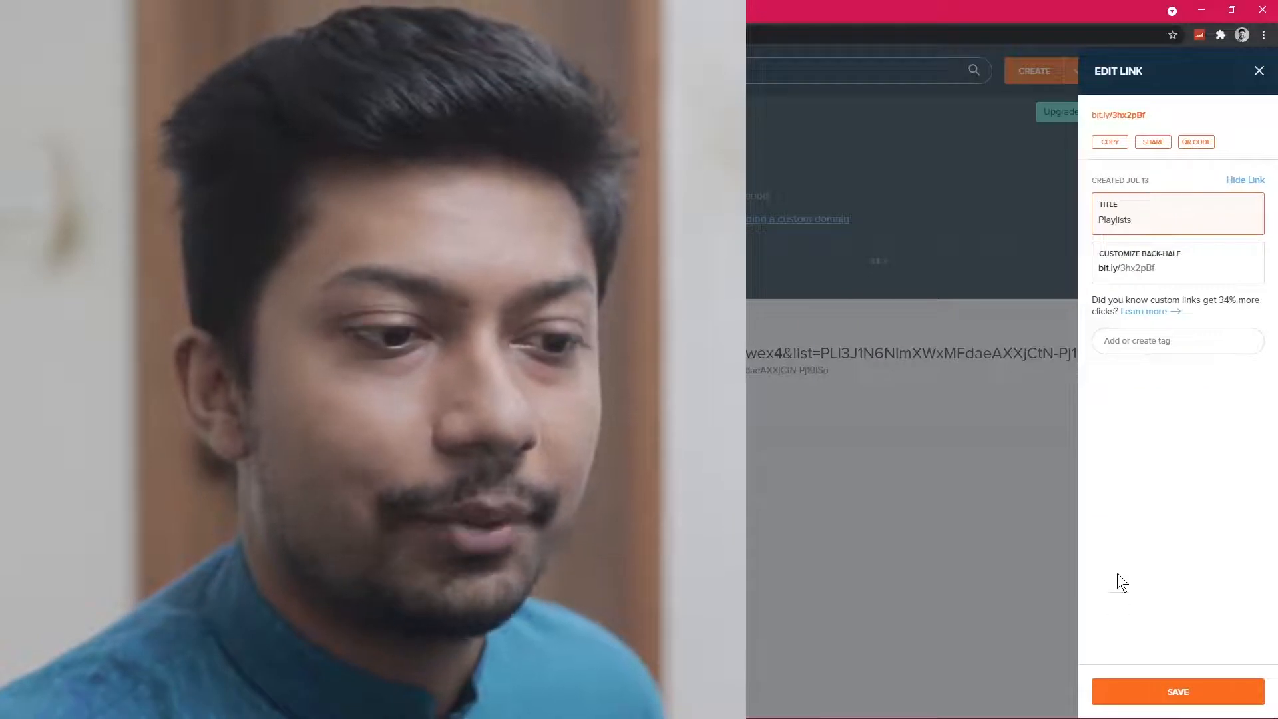
left_click(1110, 141)
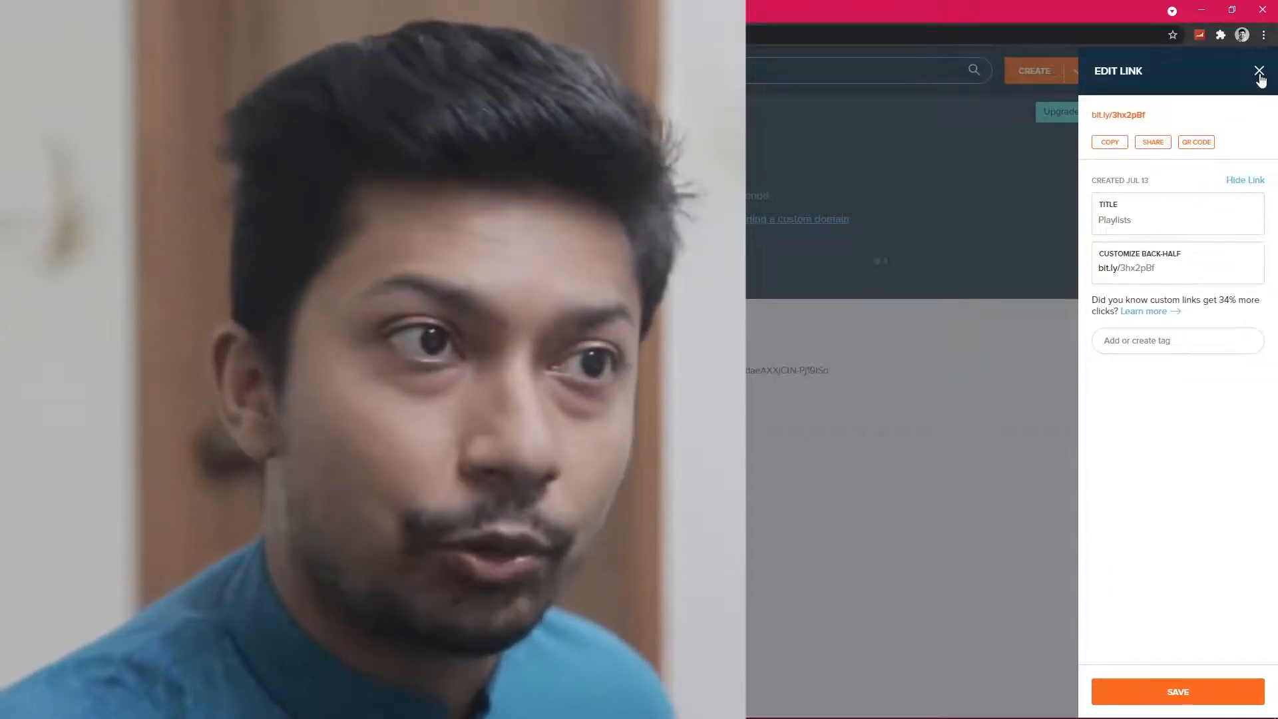
left_click(1258, 71)
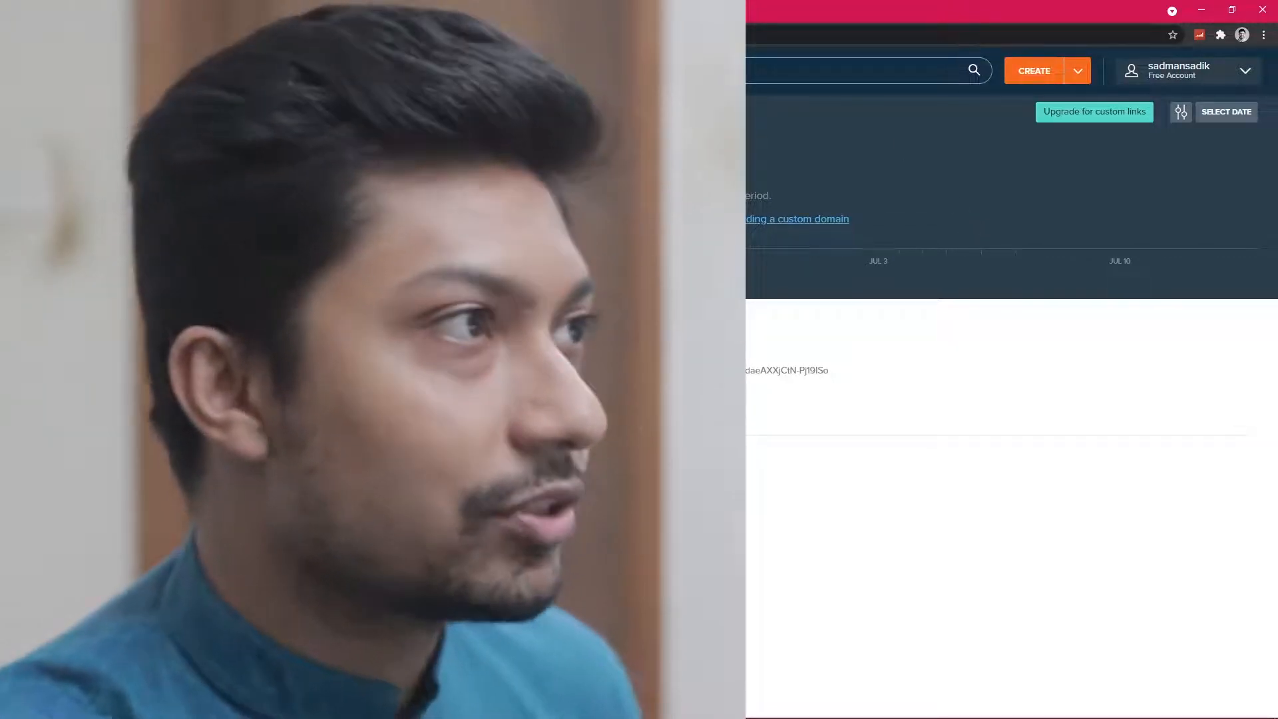
Open the mobile photography book video from the Facebook search results in Watch.
left_click(107, 16)
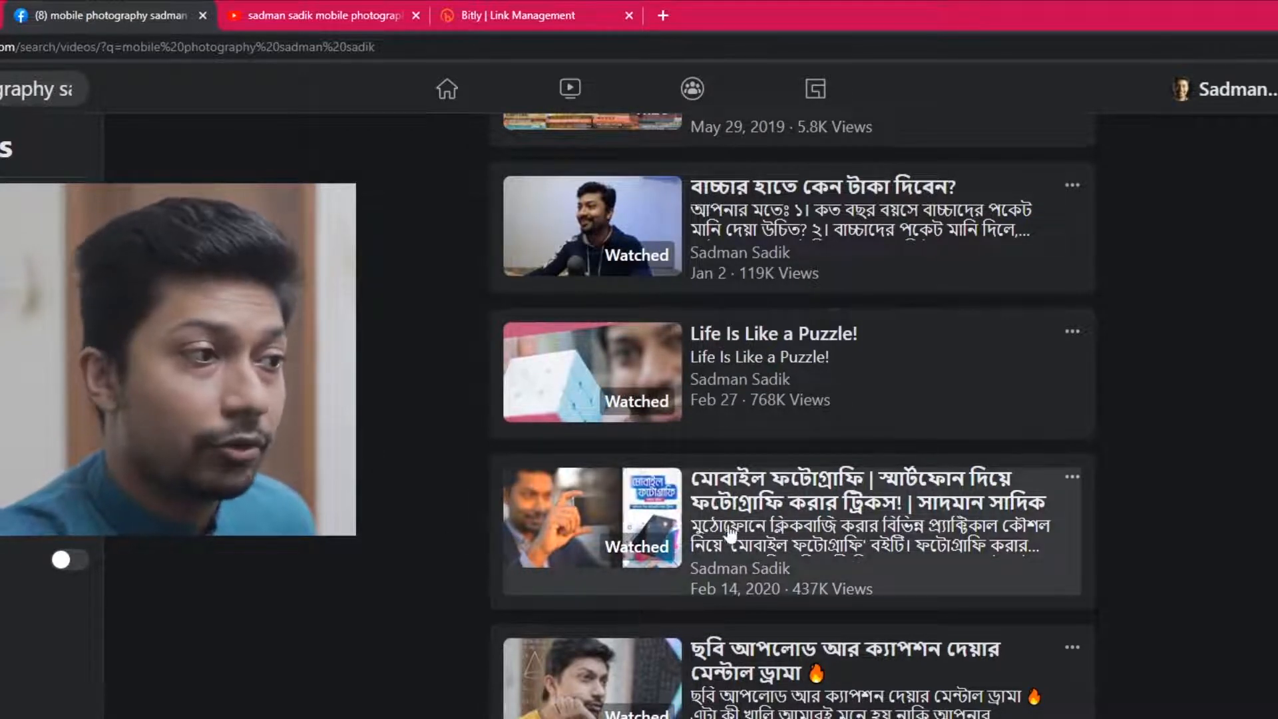
mouse_move(994, 575)
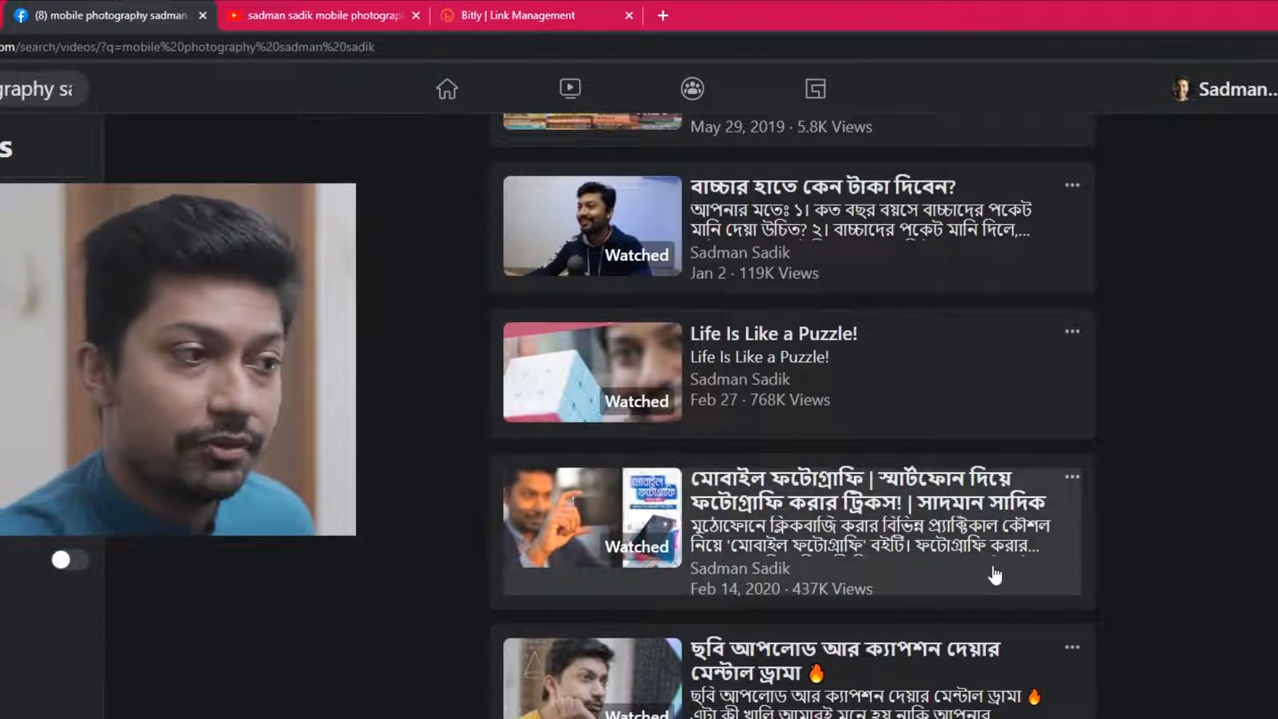
mouse_move(875, 601)
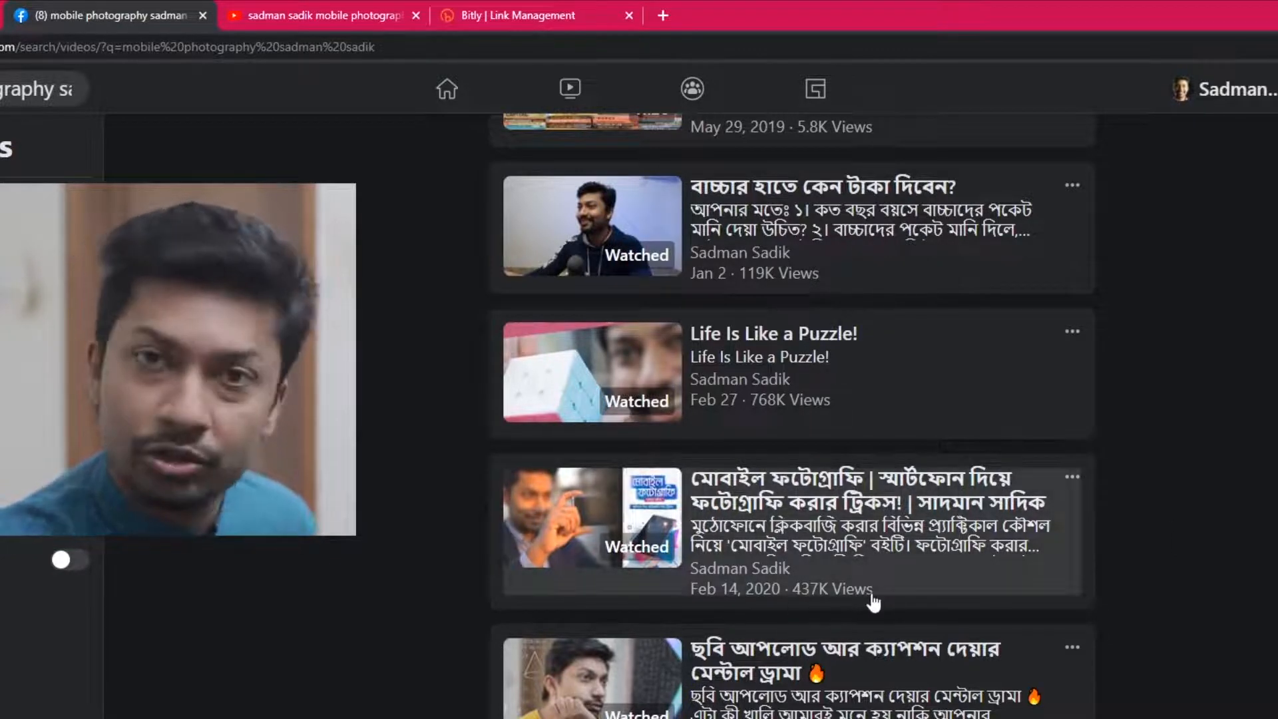
left_click(848, 493)
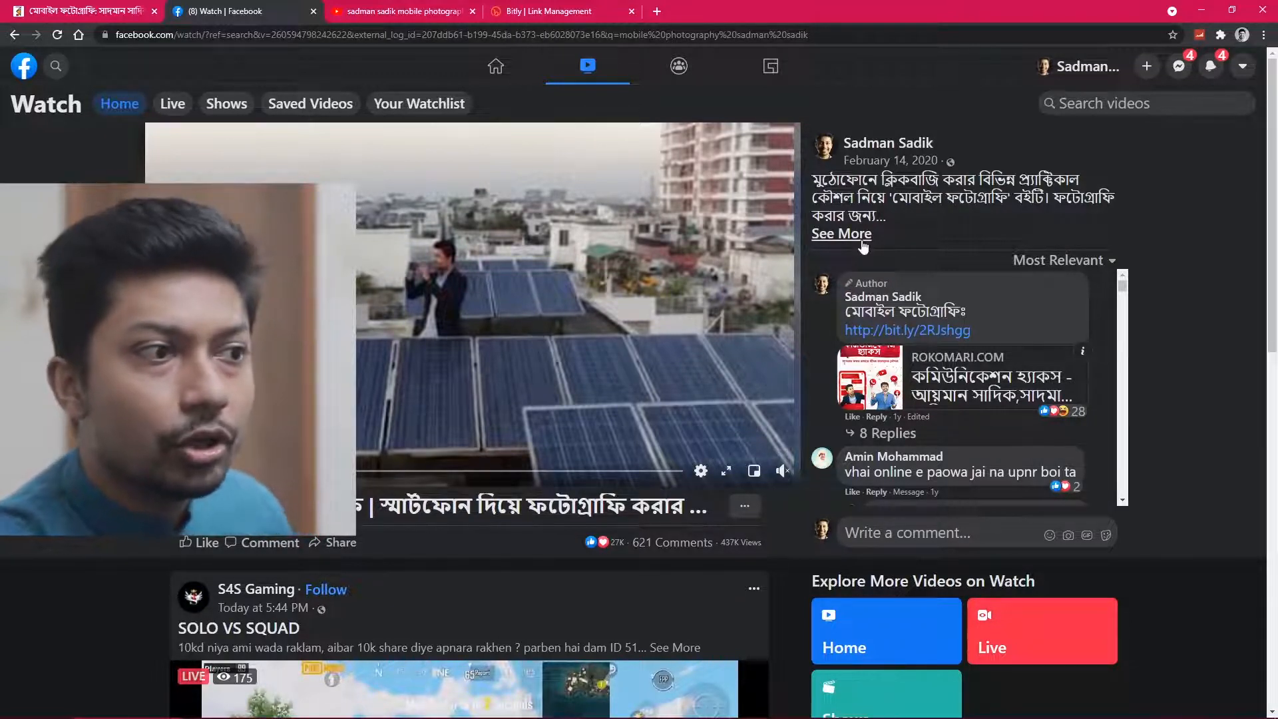
mouse_move(907, 329)
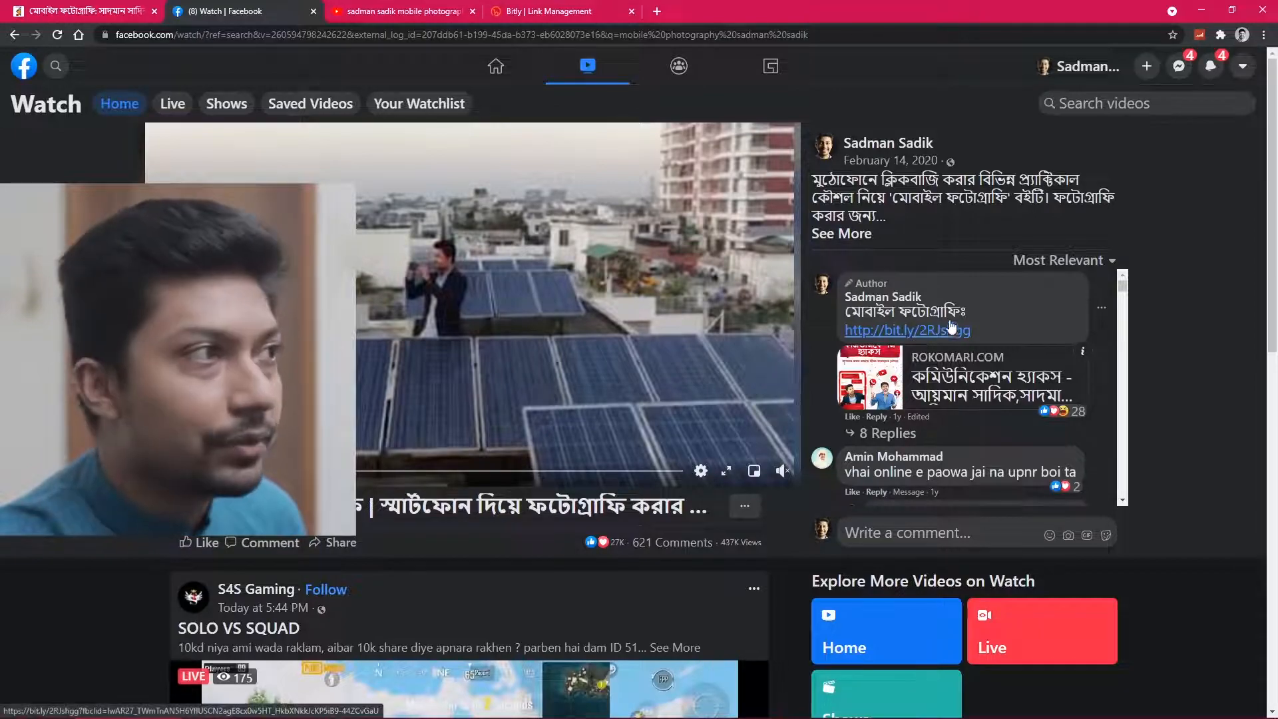
Locate the bit.ly/2RJshgg book link in the Bitly list and view its 9,058-click stats.
left_click(561, 11)
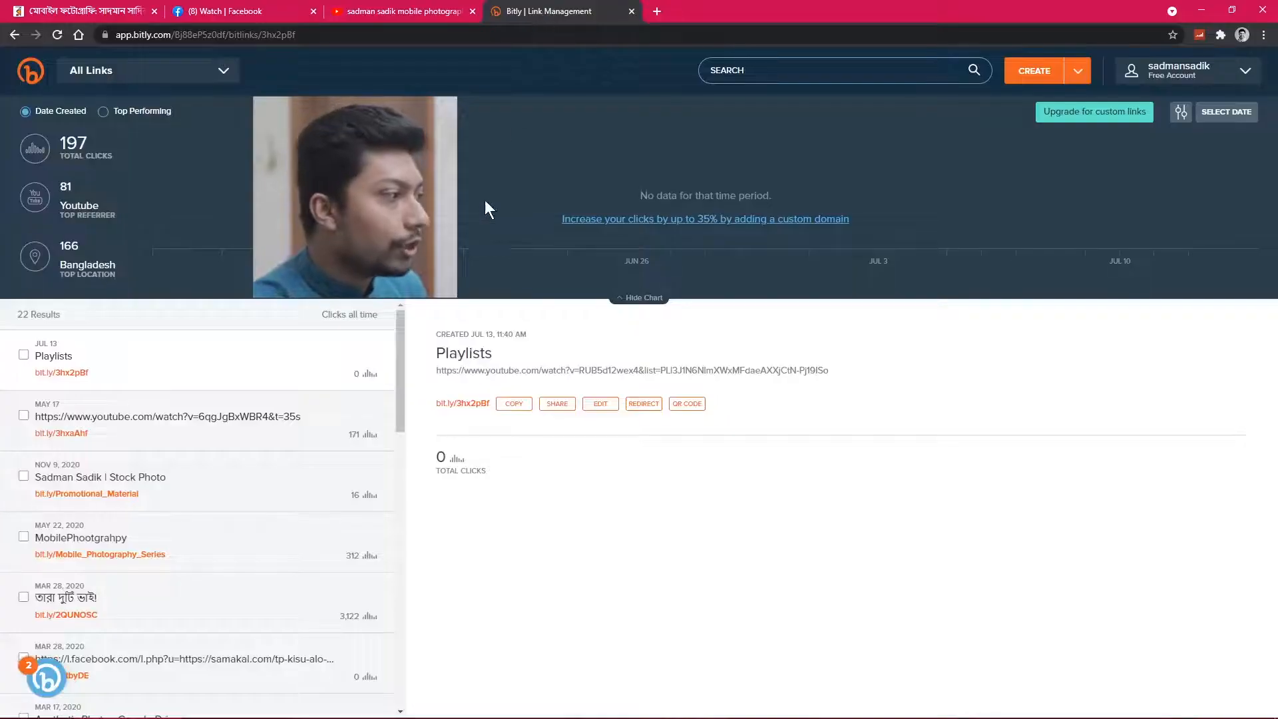
scroll("down", 3)
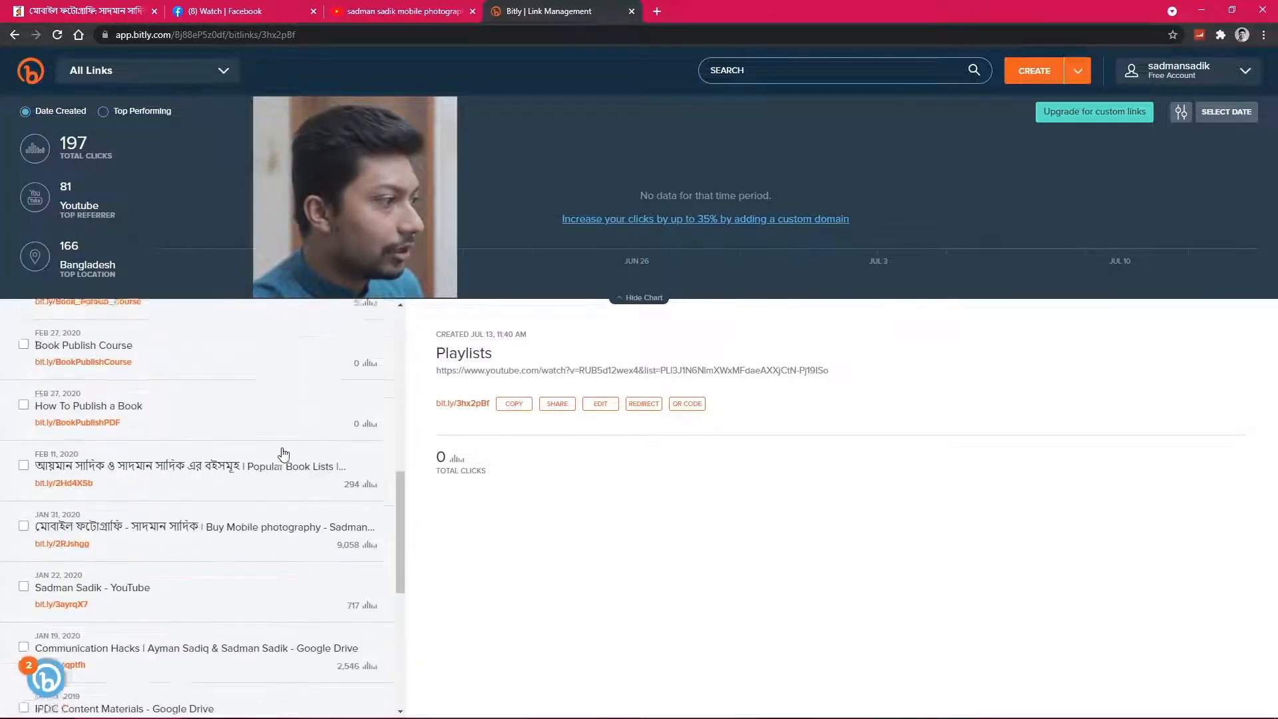
left_click(204, 527)
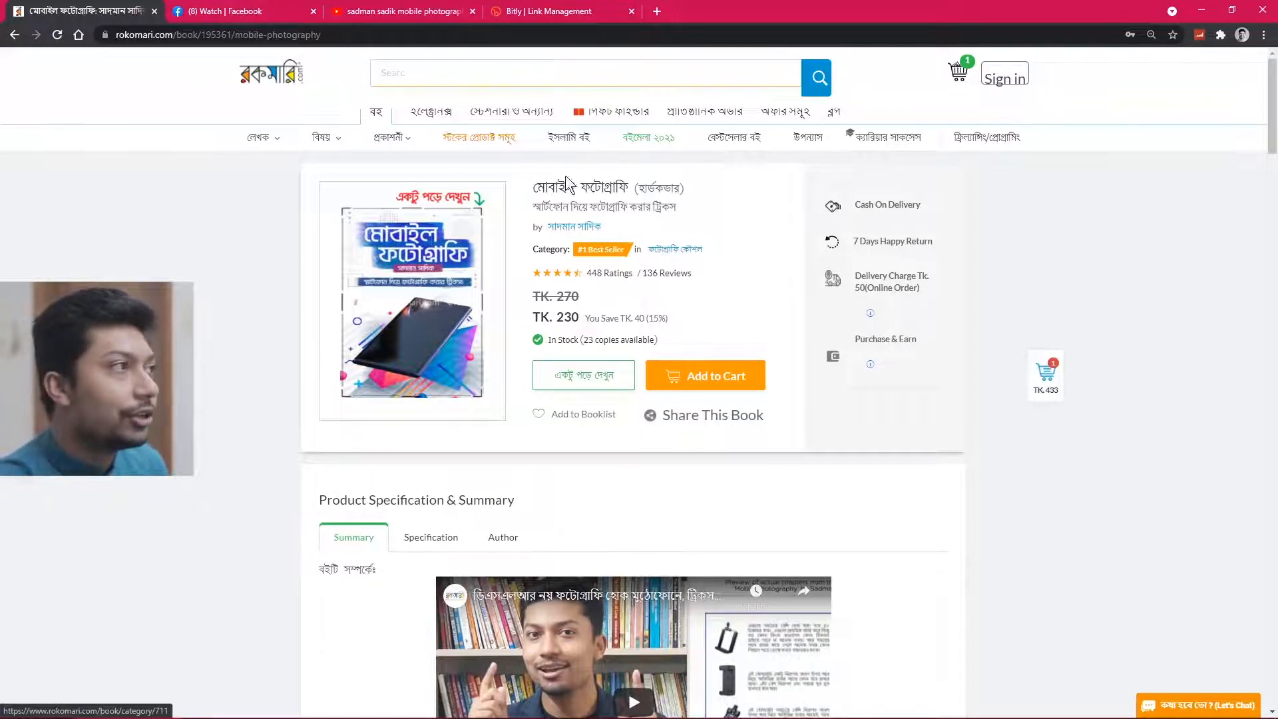
View the Rokomari Mobile Photography book page, then return to the bit.ly/2RJshgg stats.
left_click(237, 11)
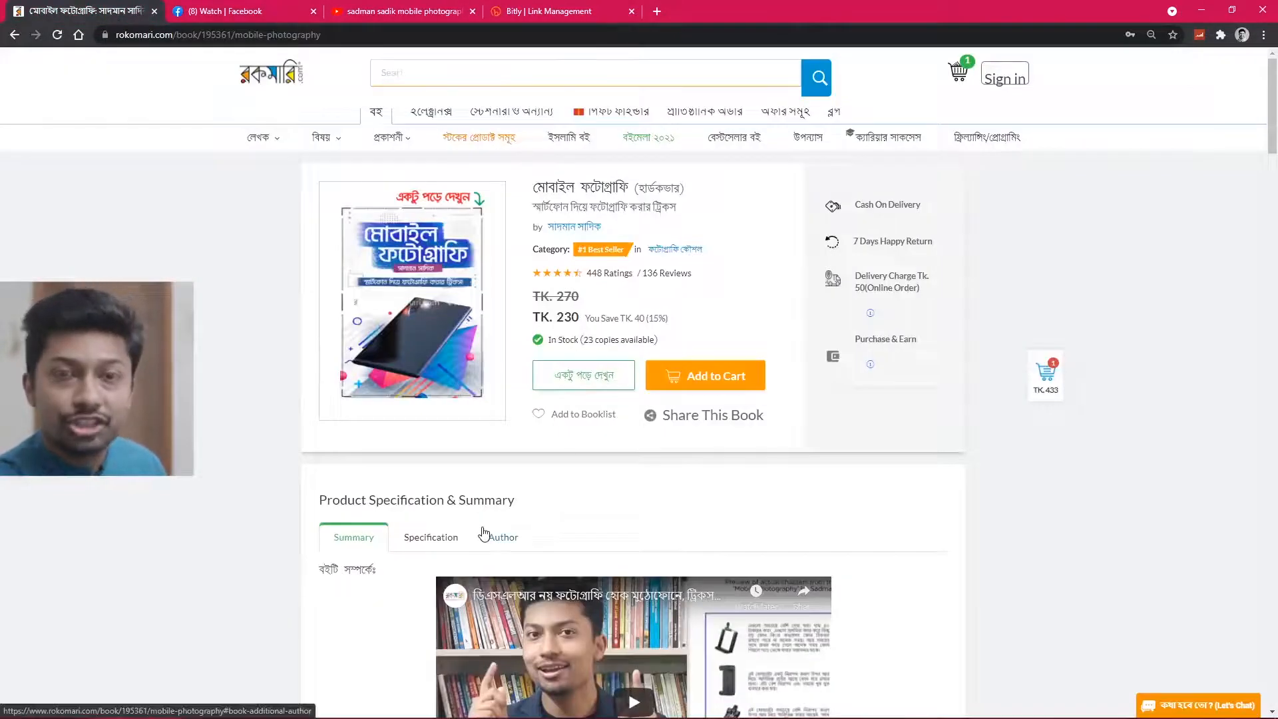
left_click(541, 11)
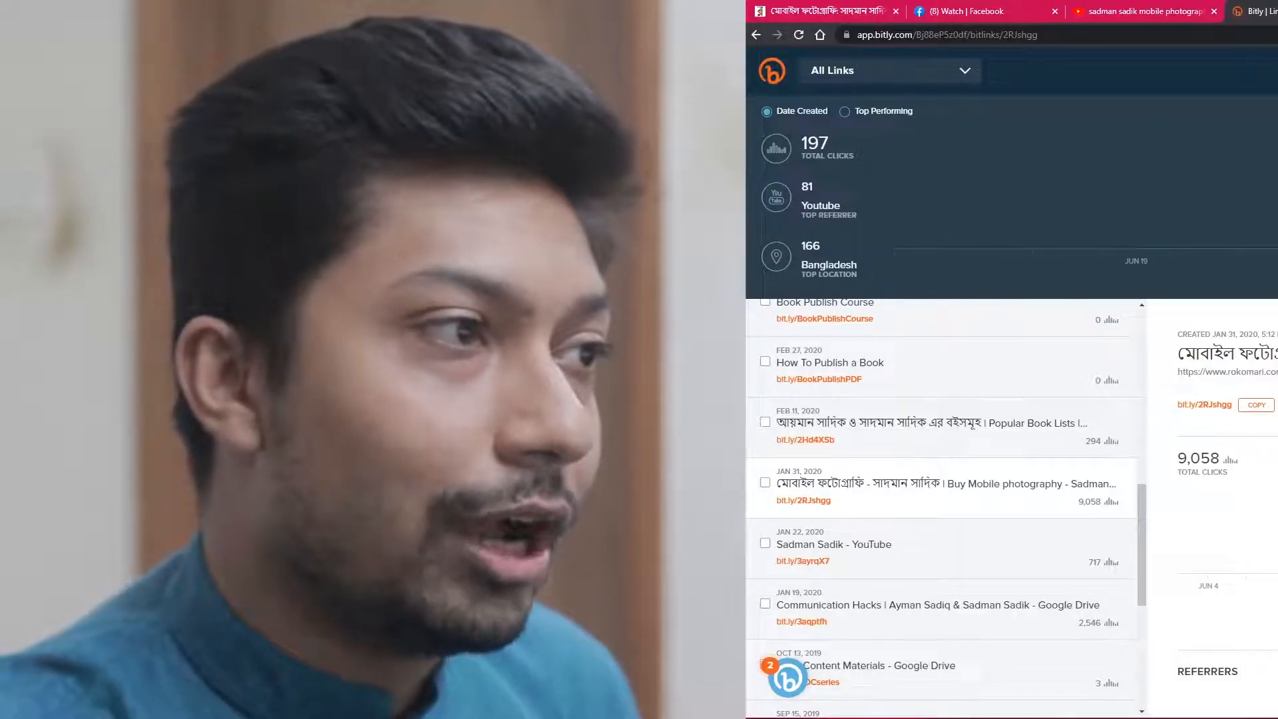